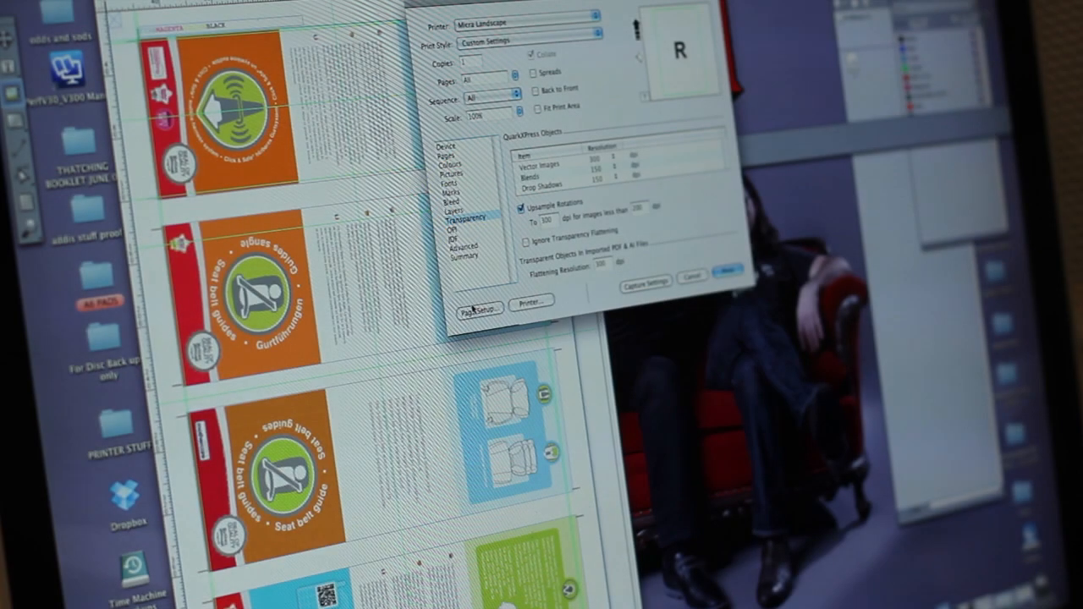
# - Review the Advanced and Summary panels of the print settings, then send the layout to the printer
pyautogui.click(460, 251)
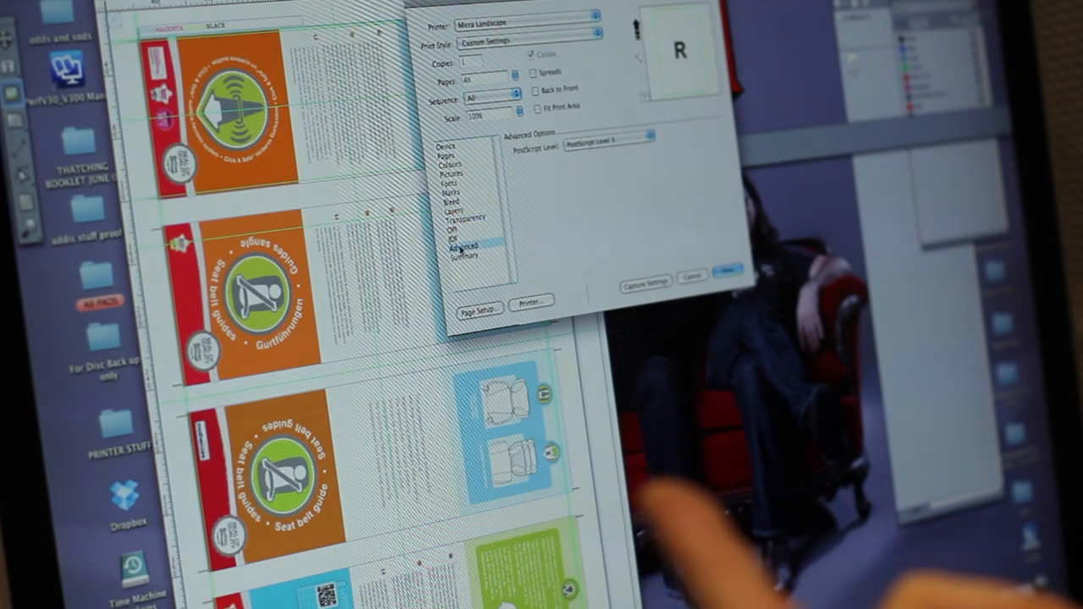
pyautogui.click(466, 250)
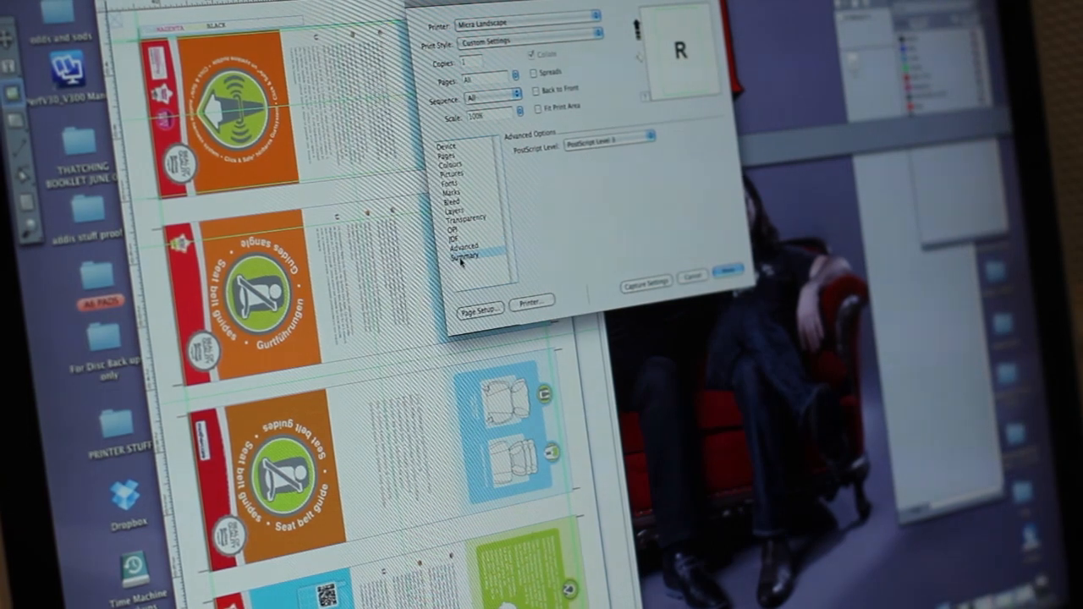
pyautogui.click(466, 252)
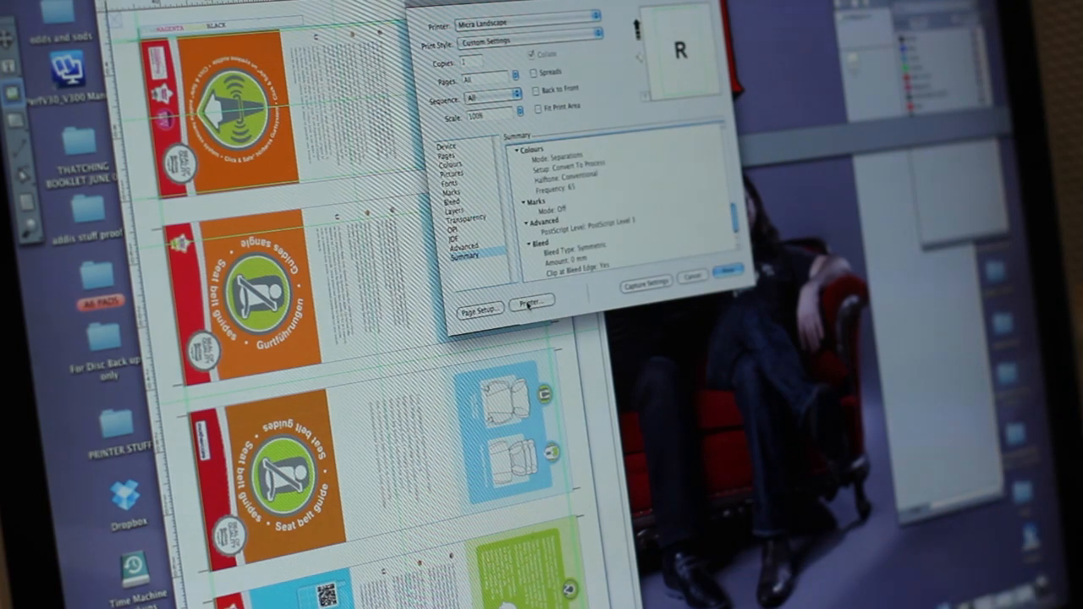
pyautogui.click(532, 305)
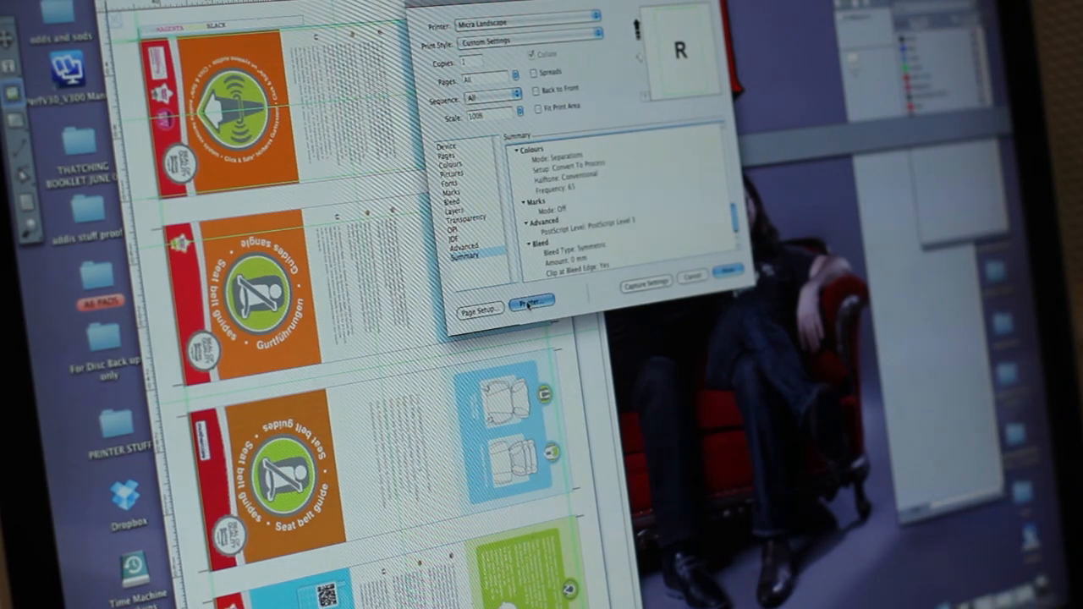